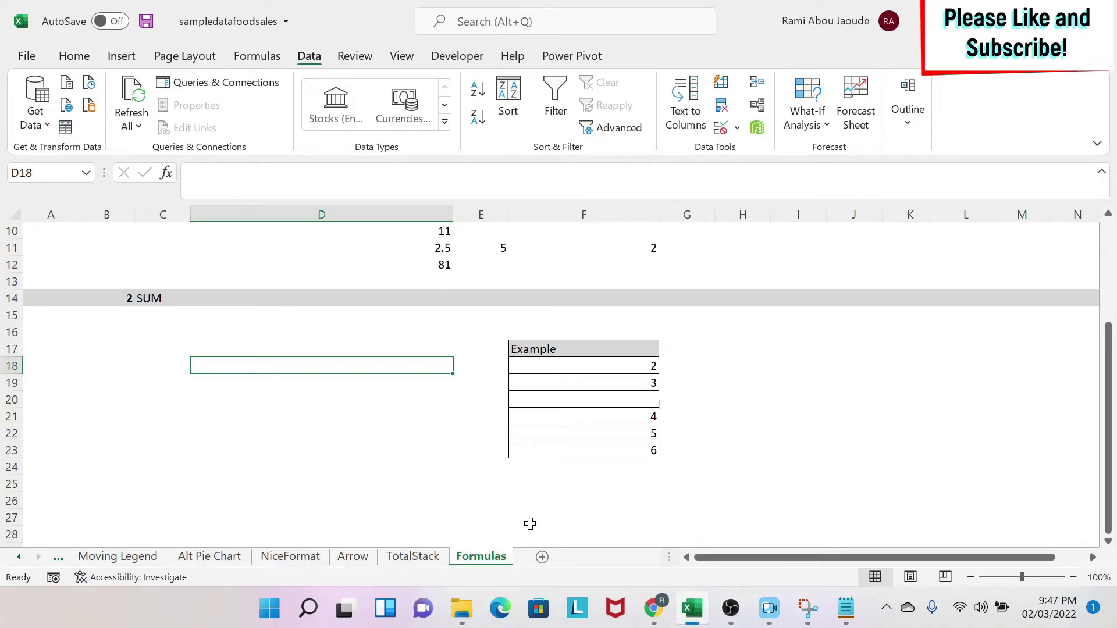
Step: Begin a SUM formula in D18 by typing =su
type("=")
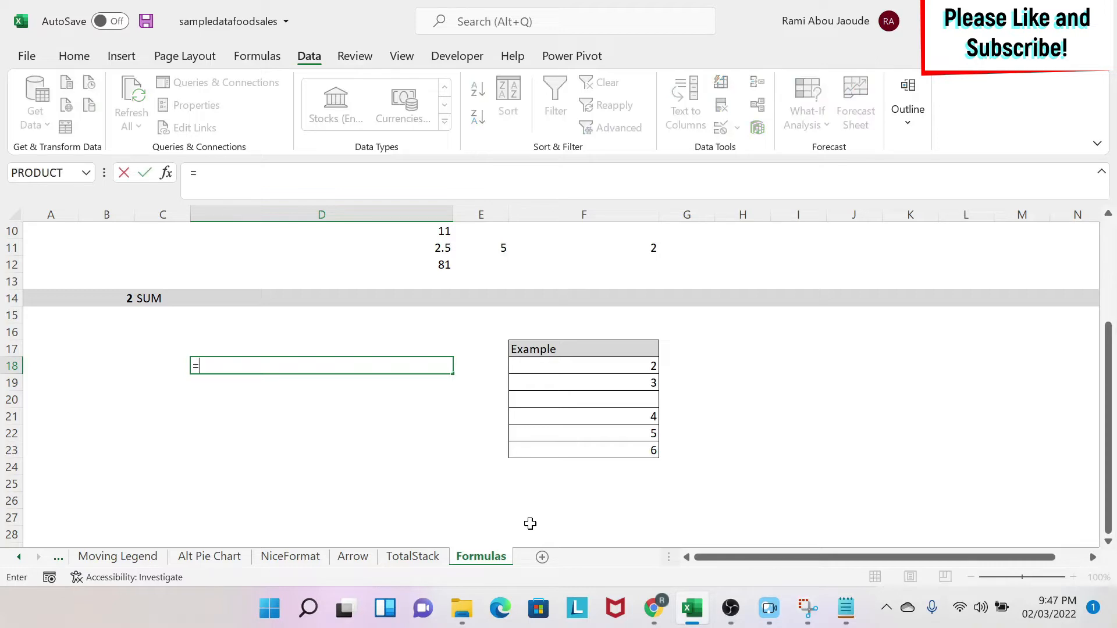
type("sum(")
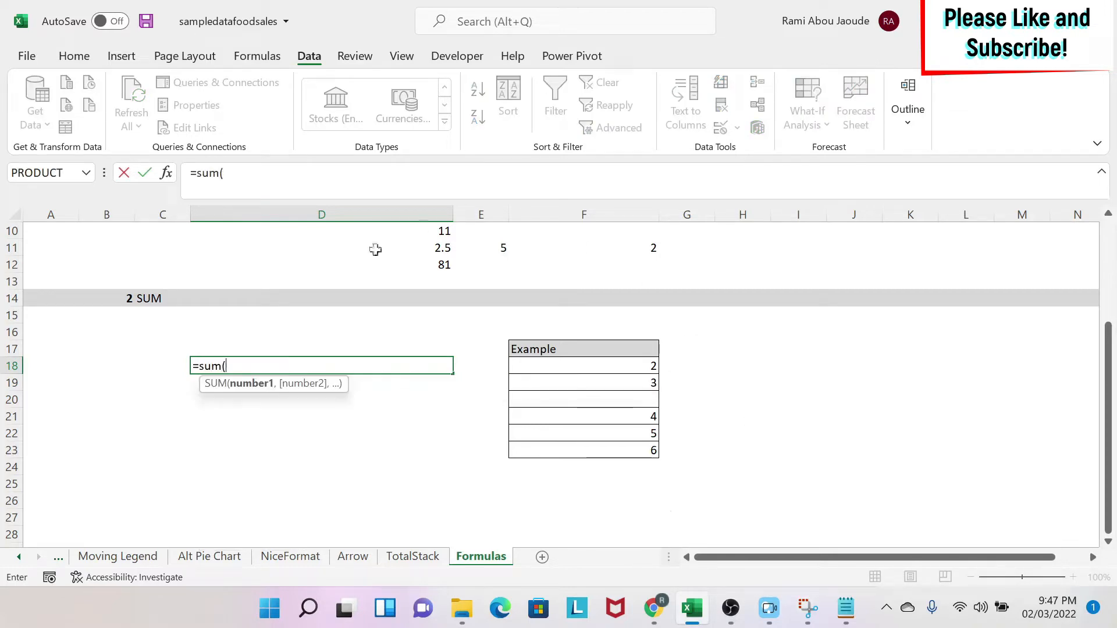
mouse_move(261, 396)
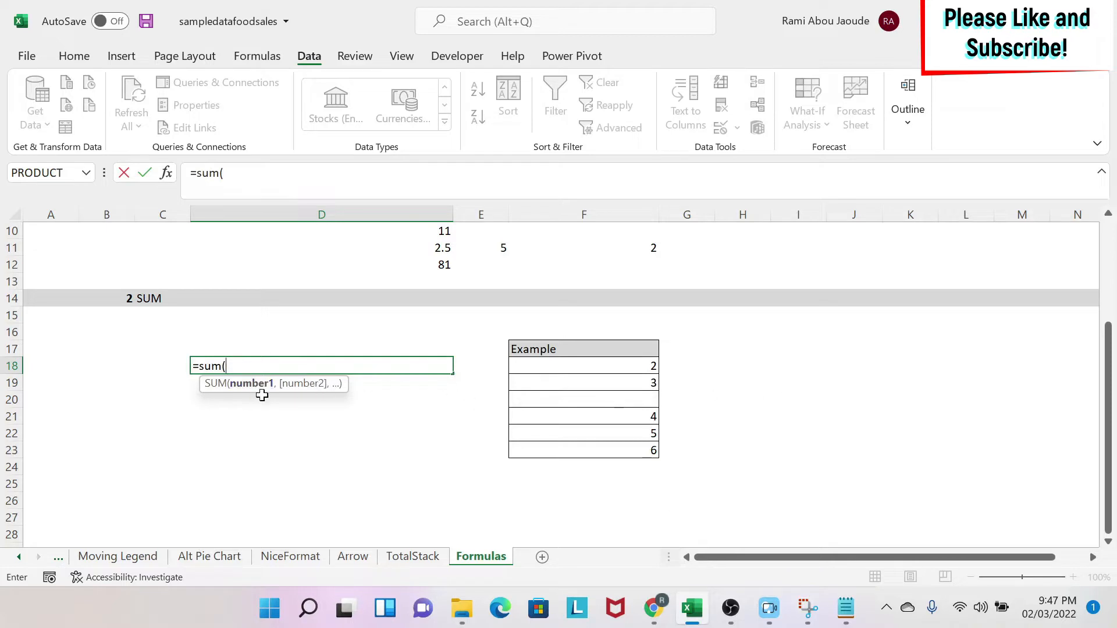
mouse_move(250, 383)
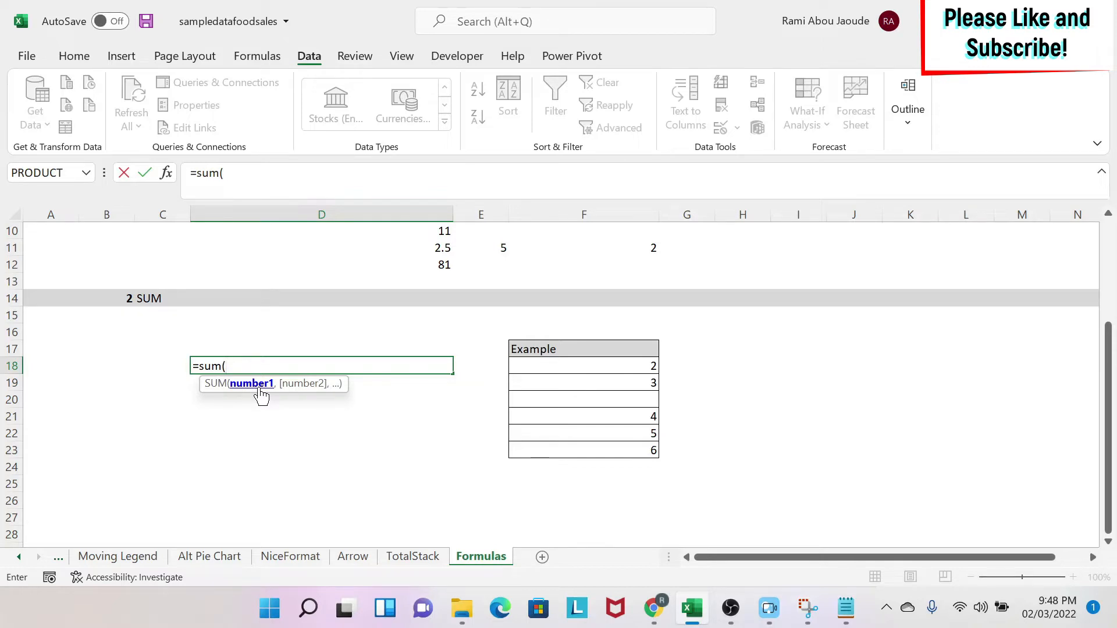
mouse_move(572, 364)
type("F18:F")
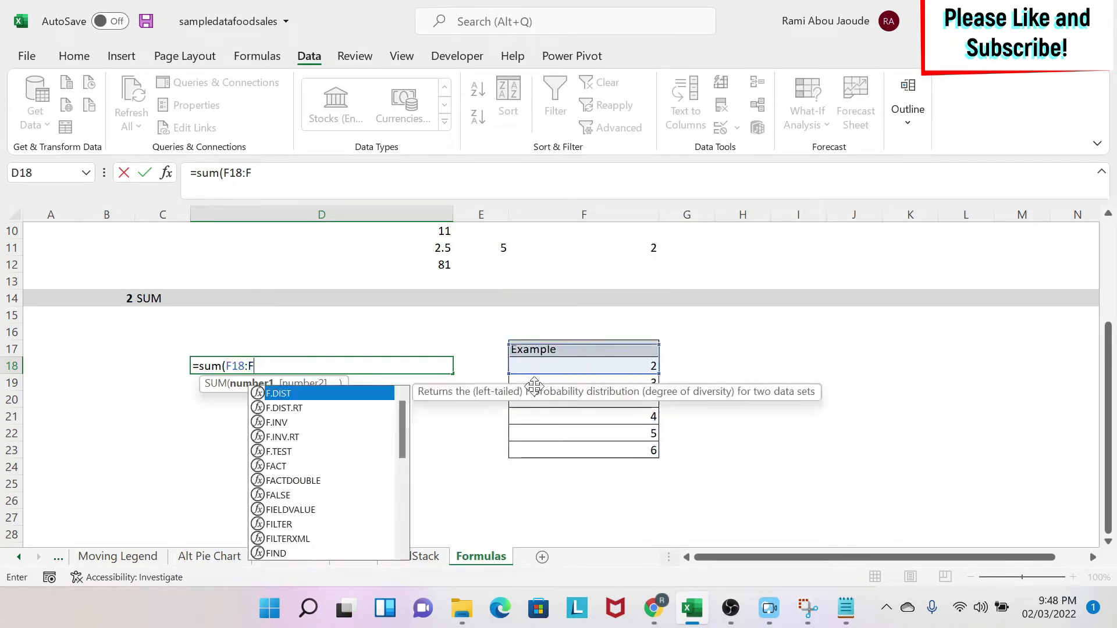
Step: Complete =sum(2,3) in D18, returning 5
type("2,")
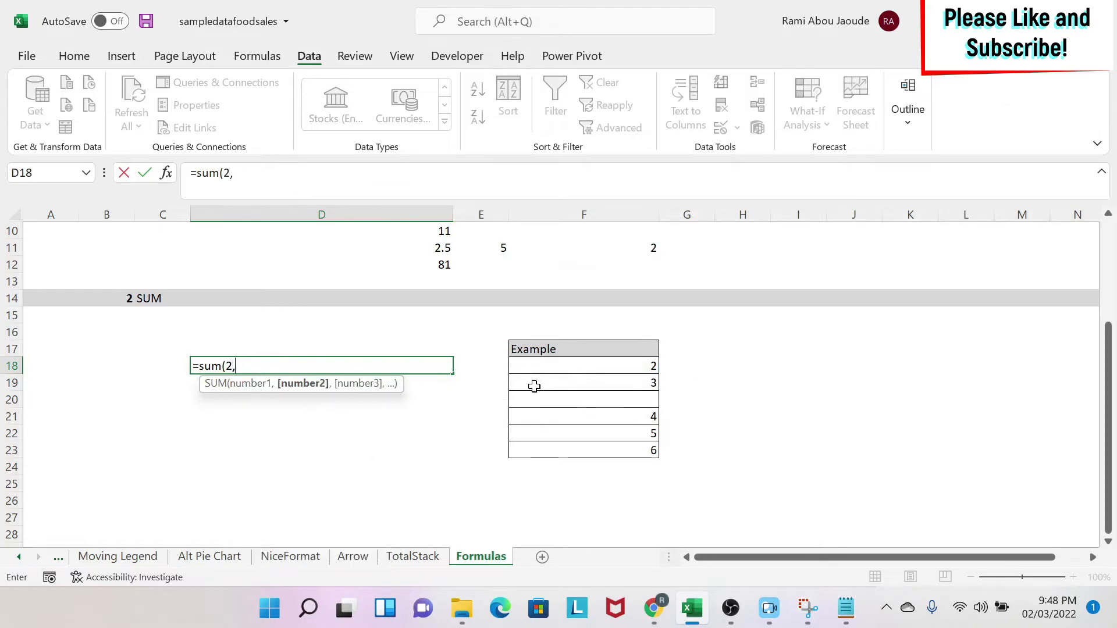
type("3")
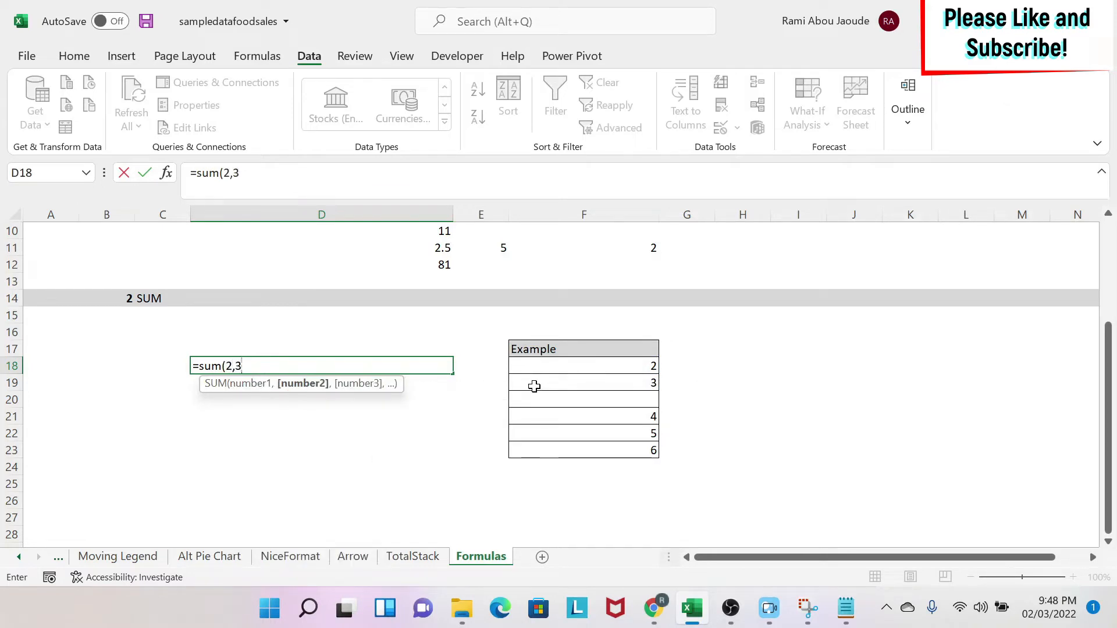
type(")")
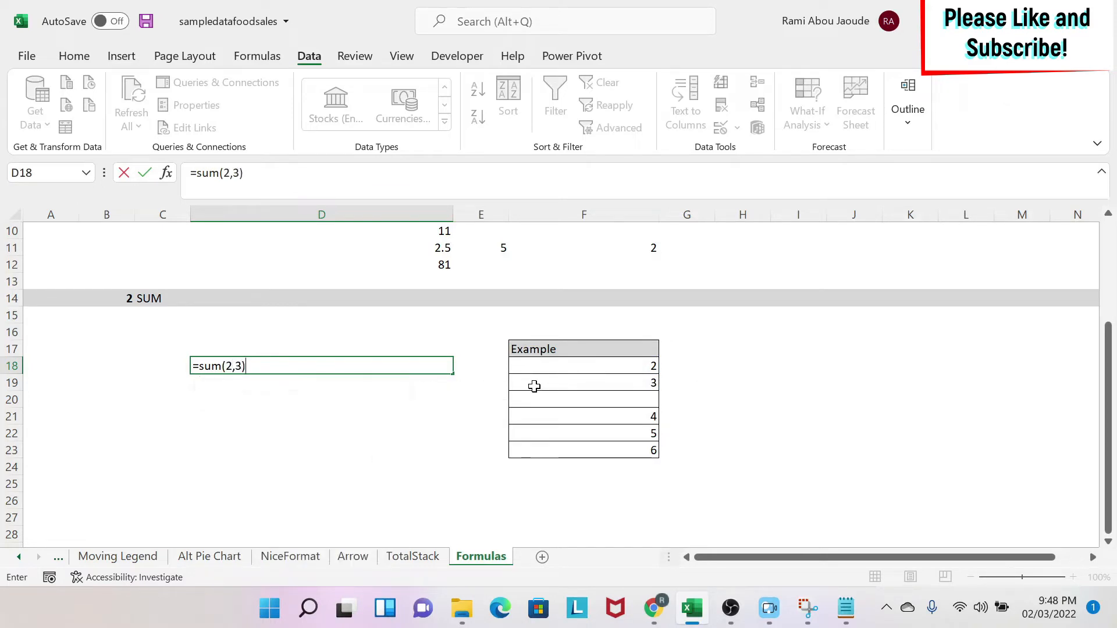
key("Return")
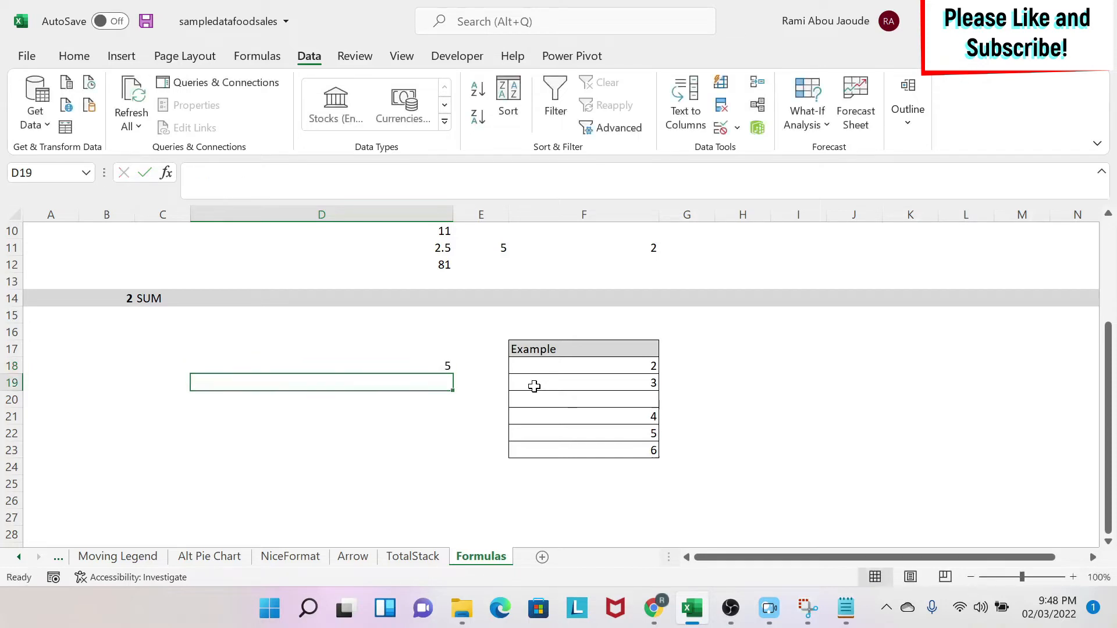
Step: Enter =2+3 in D19 and start a SUM formula in D20
type("=")
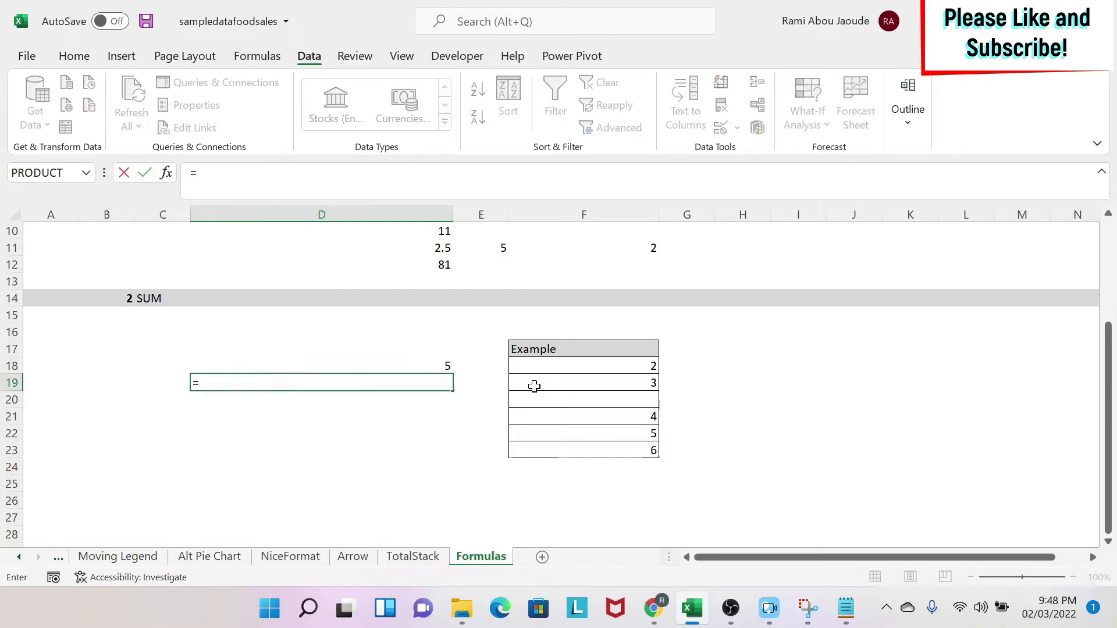
type("2+3")
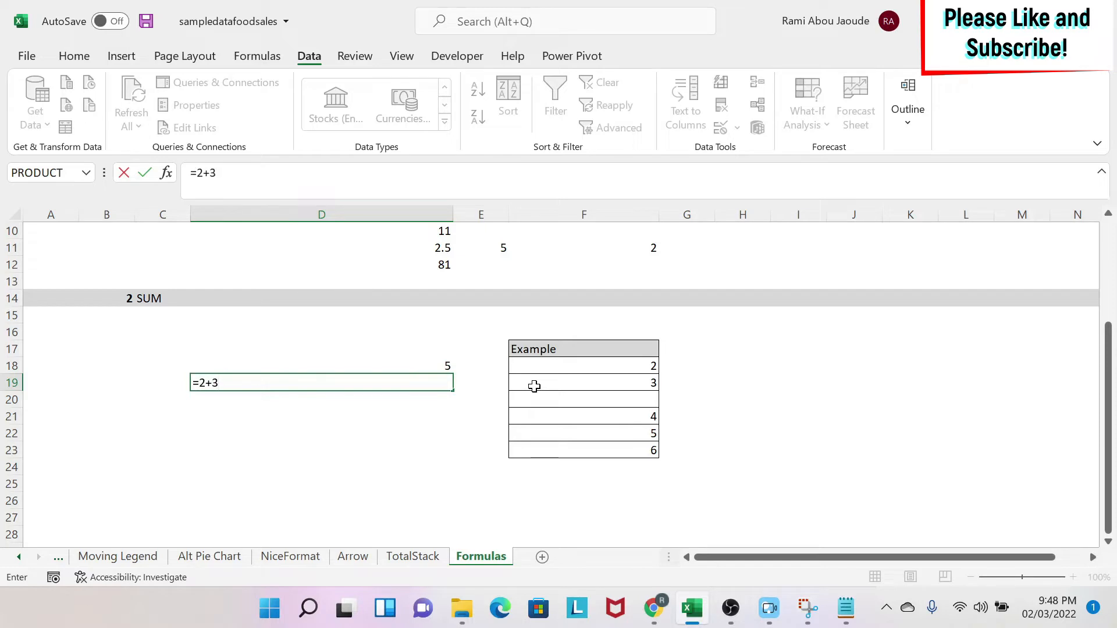
key("Return")
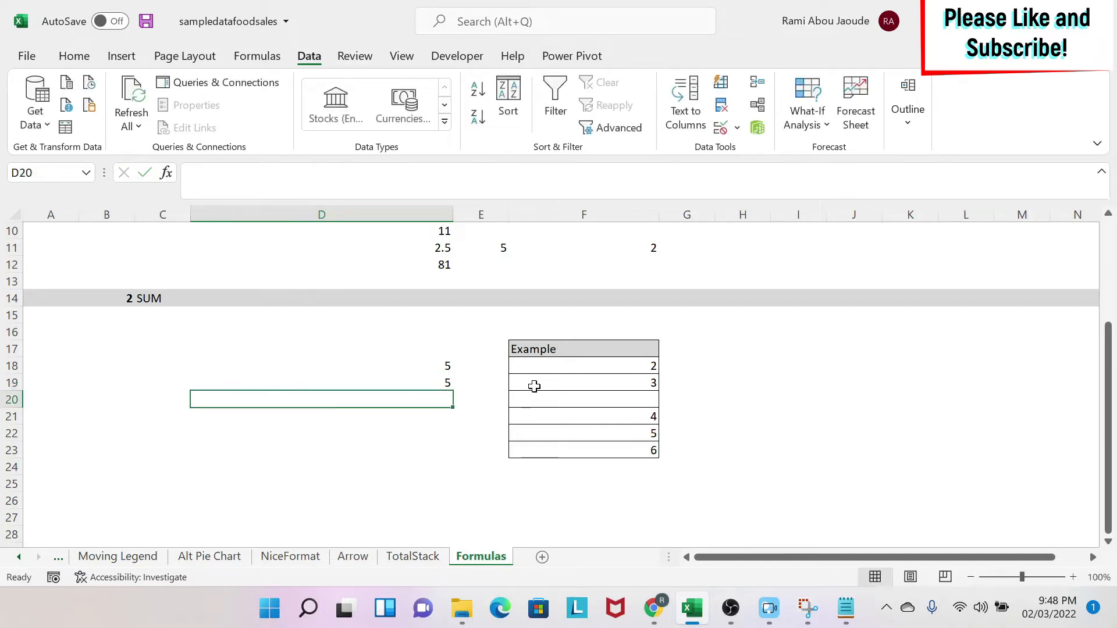
type("=sum(")
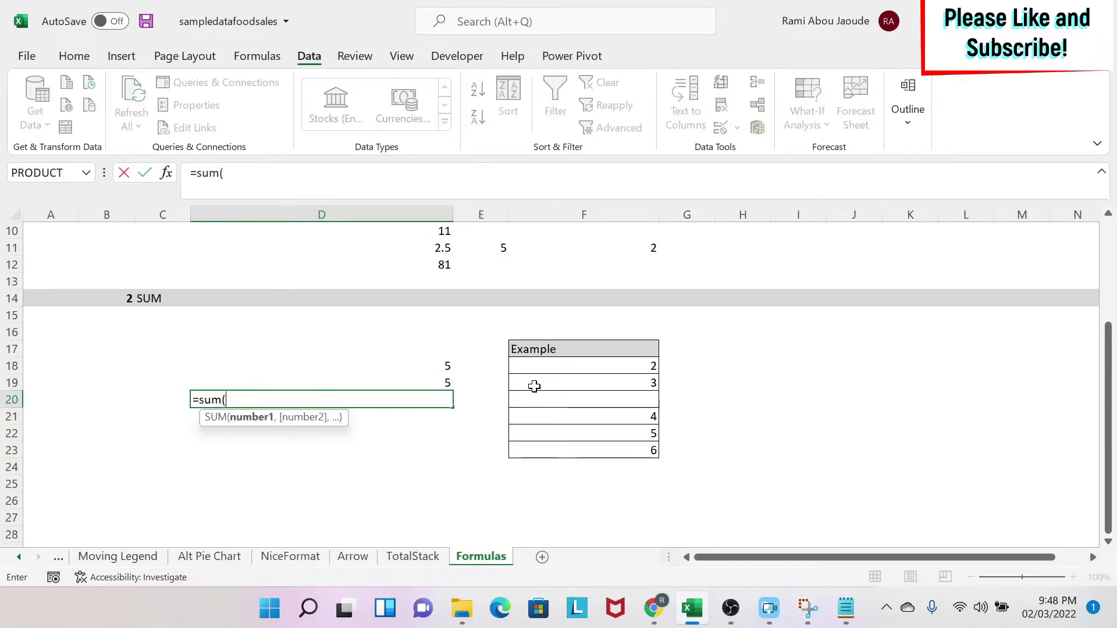
mouse_move(613, 366)
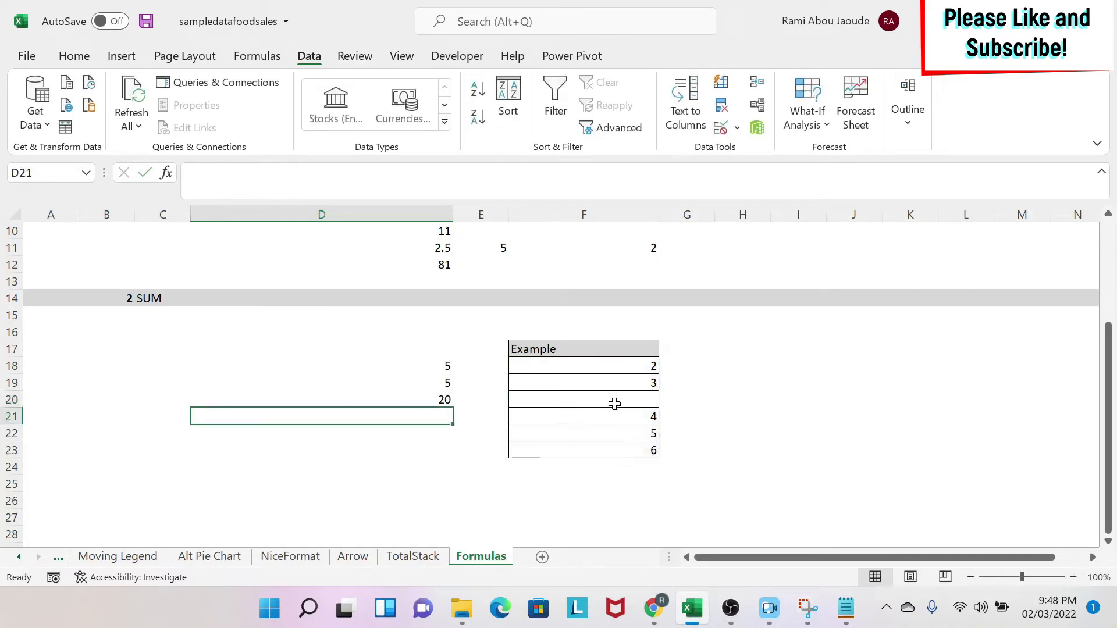
left_click(320, 399)
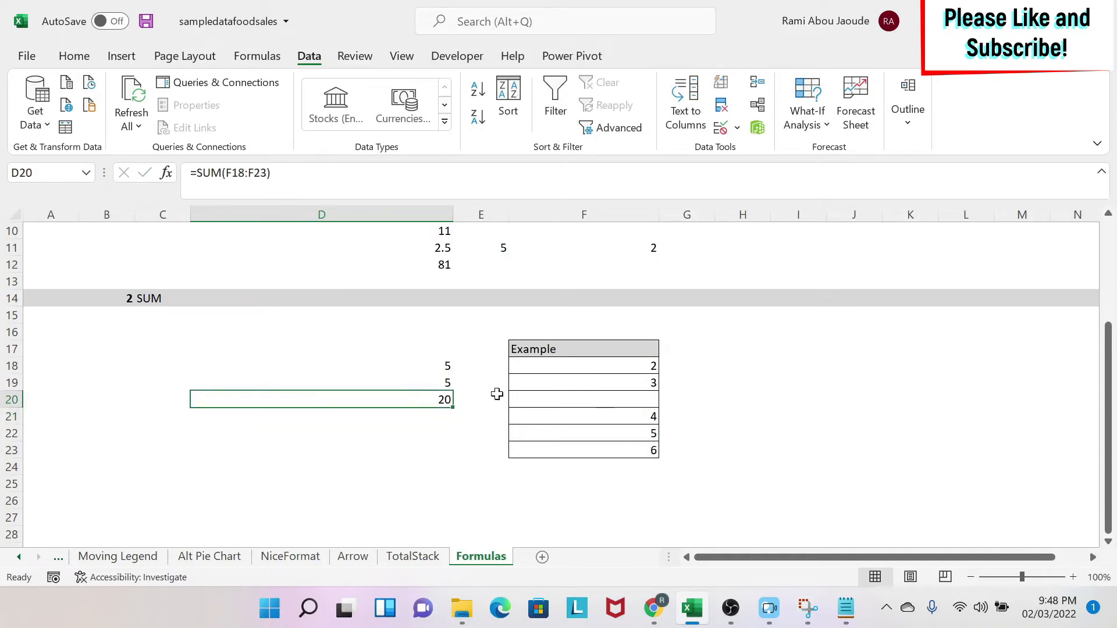
left_click(583, 400)
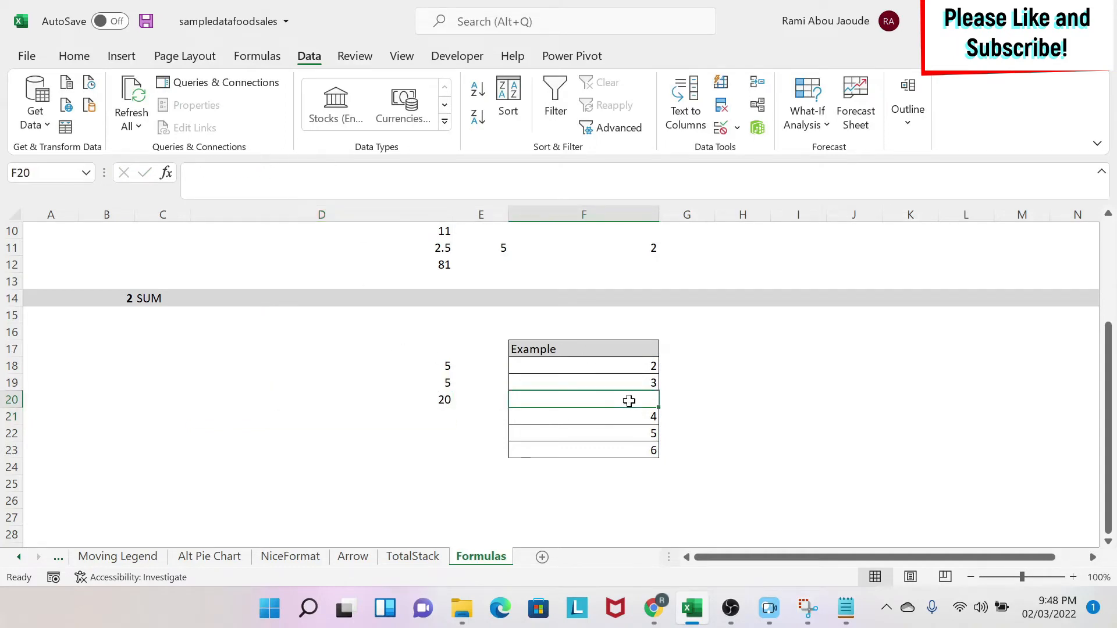
left_click(742, 399)
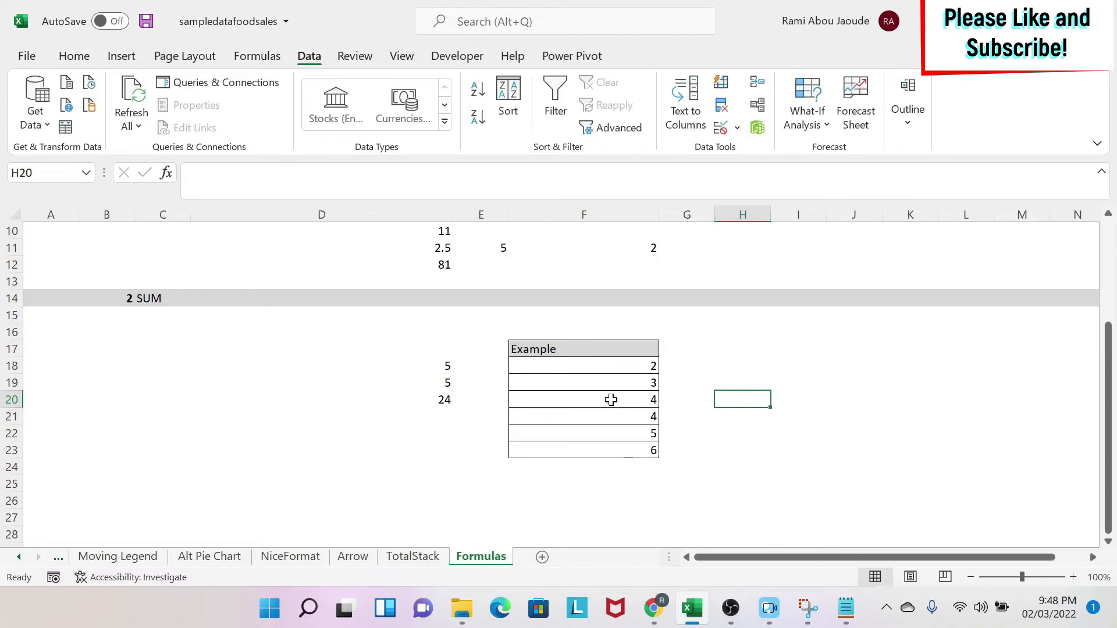
left_click(583, 399)
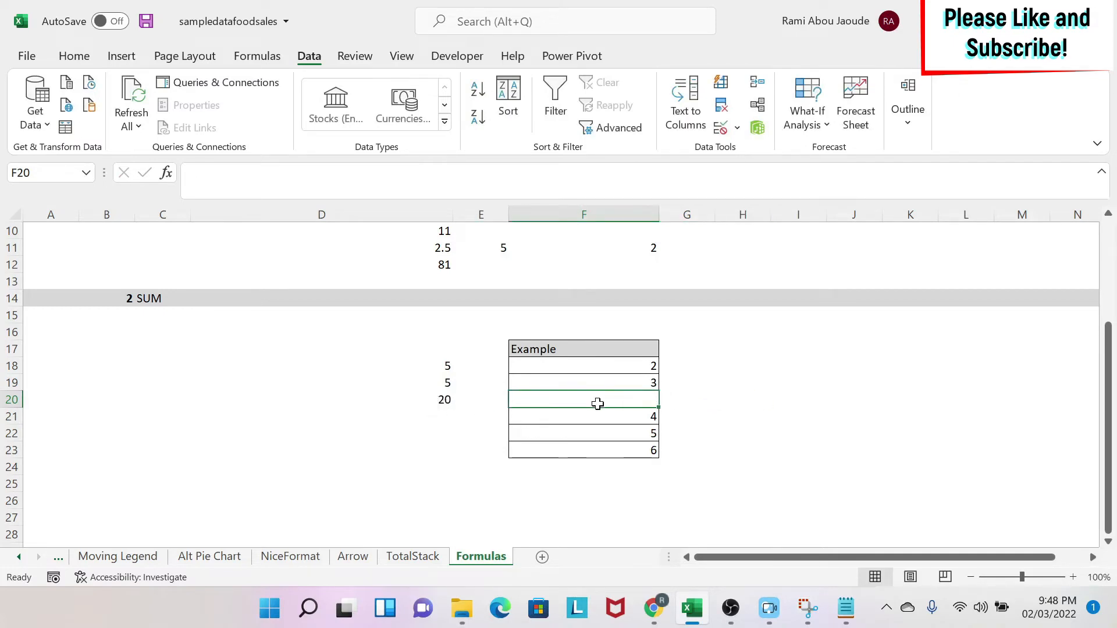
mouse_move(632, 400)
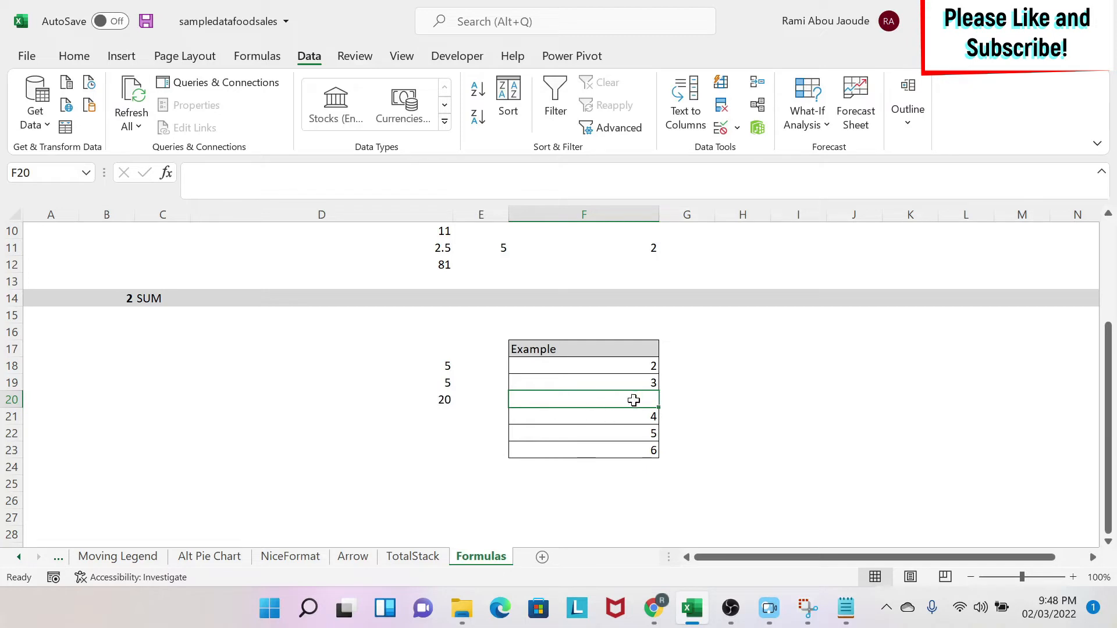
type("sdsd")
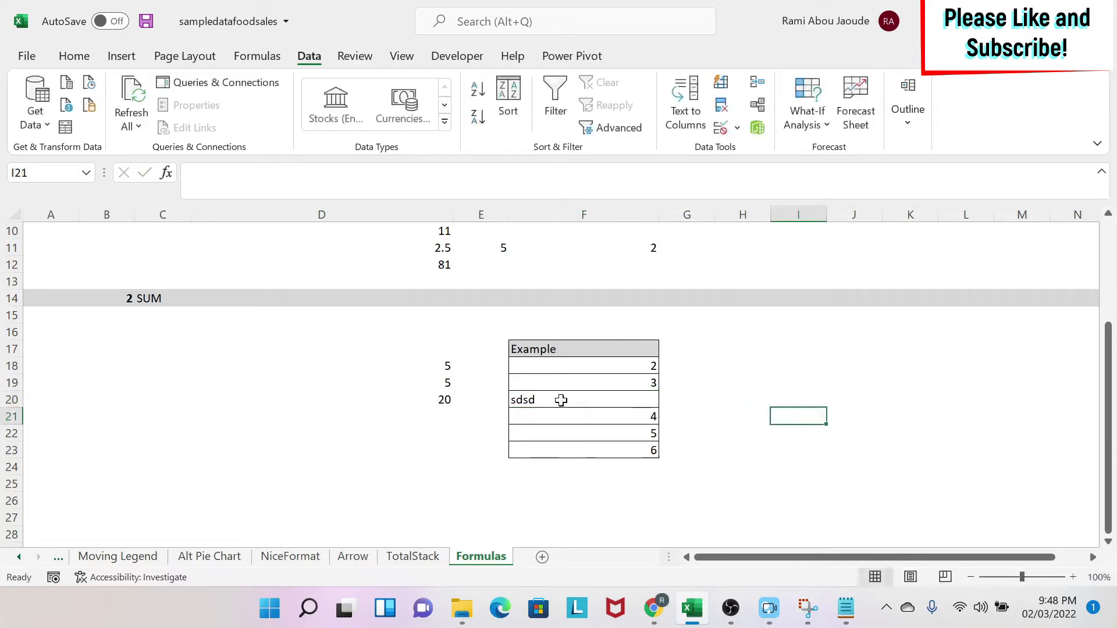
left_click(582, 400)
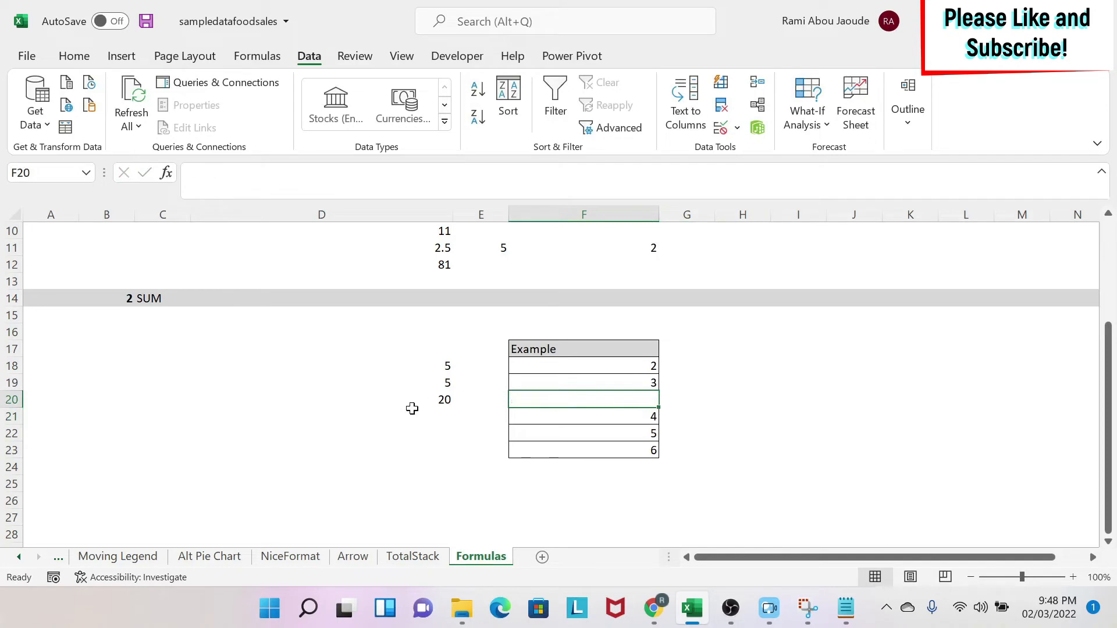
left_click(320, 416)
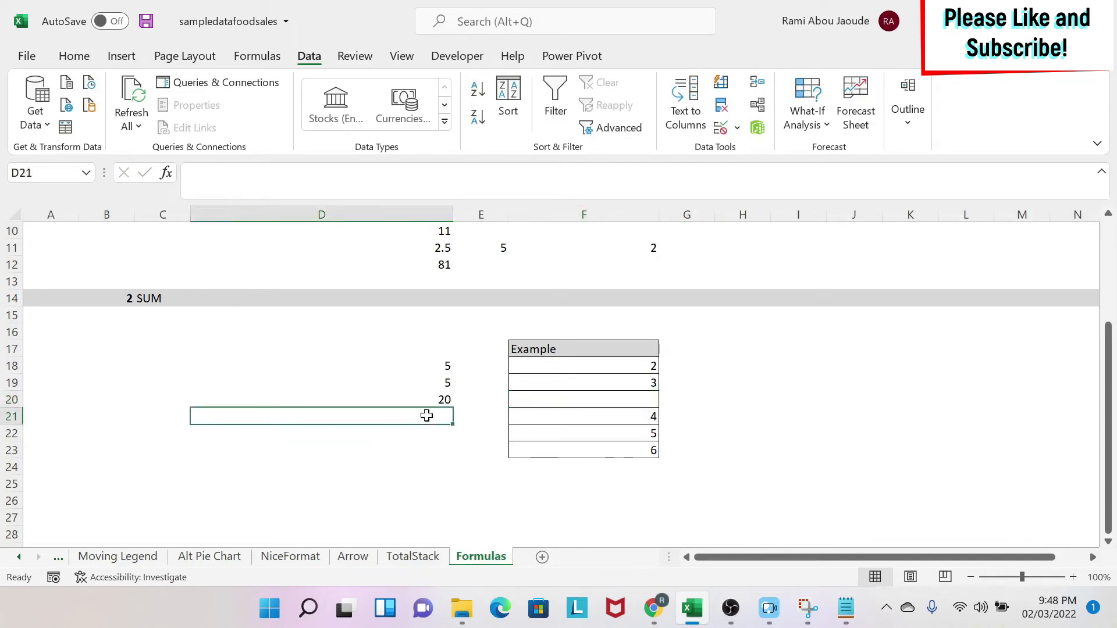
Step: Enter a two-range SUM in D21 skipping the blank row, giving 20, then select the blank cell
type("=sum(F18:F19")
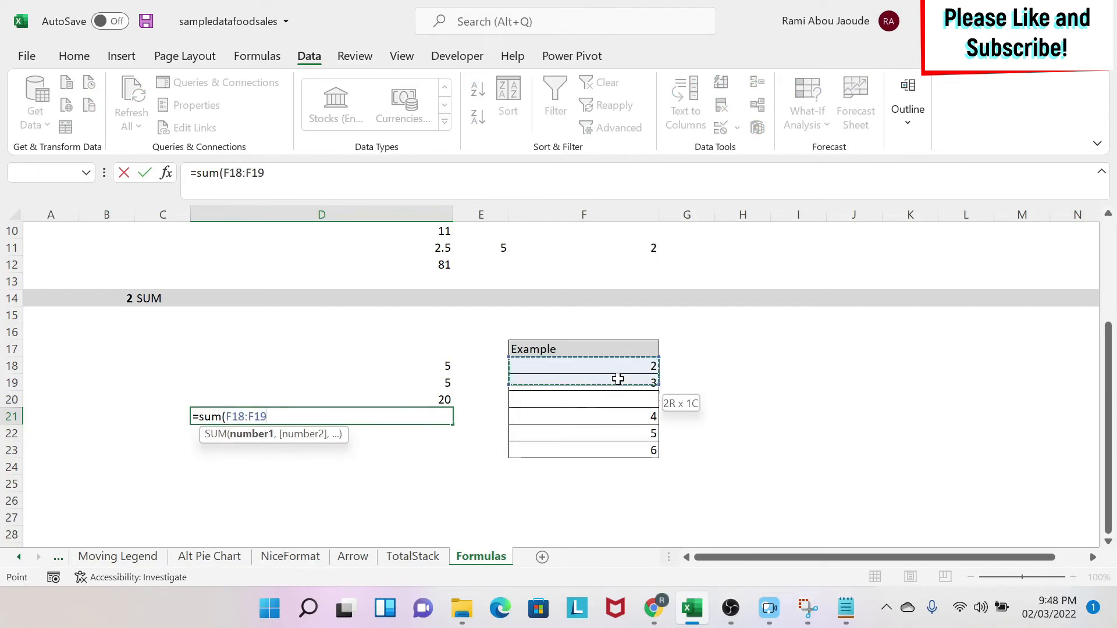
type(",F21:F23")
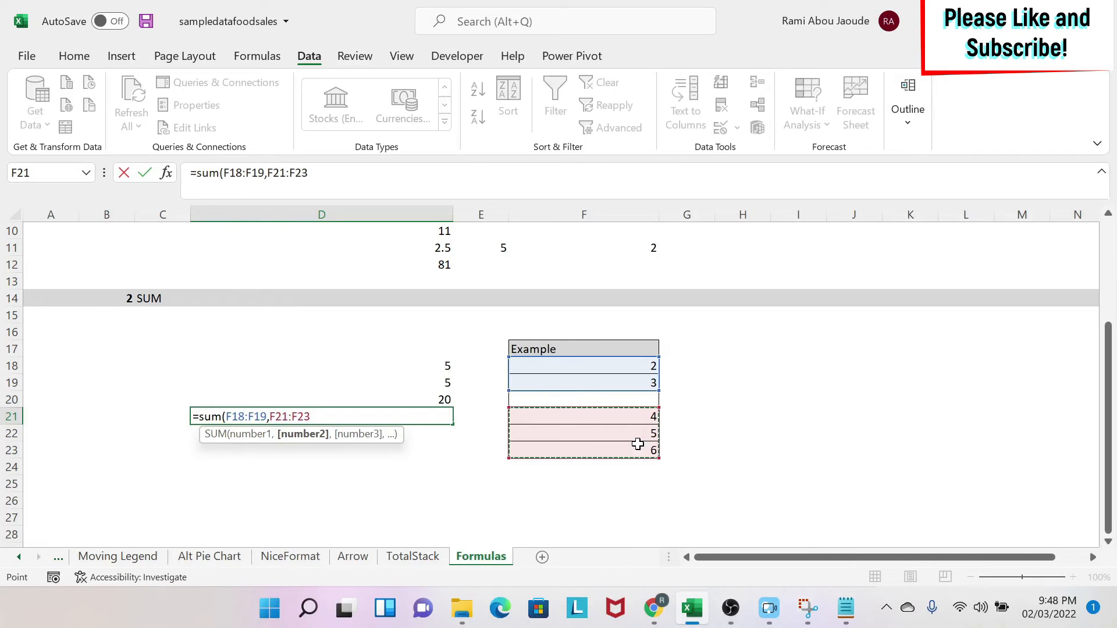
key("Return")
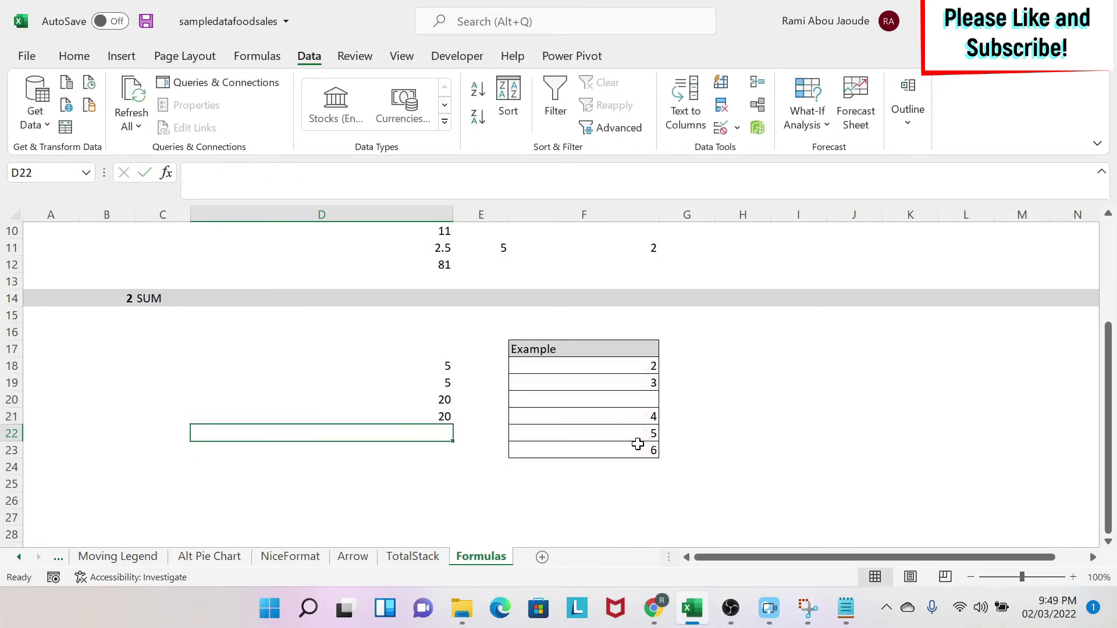
mouse_move(298, 414)
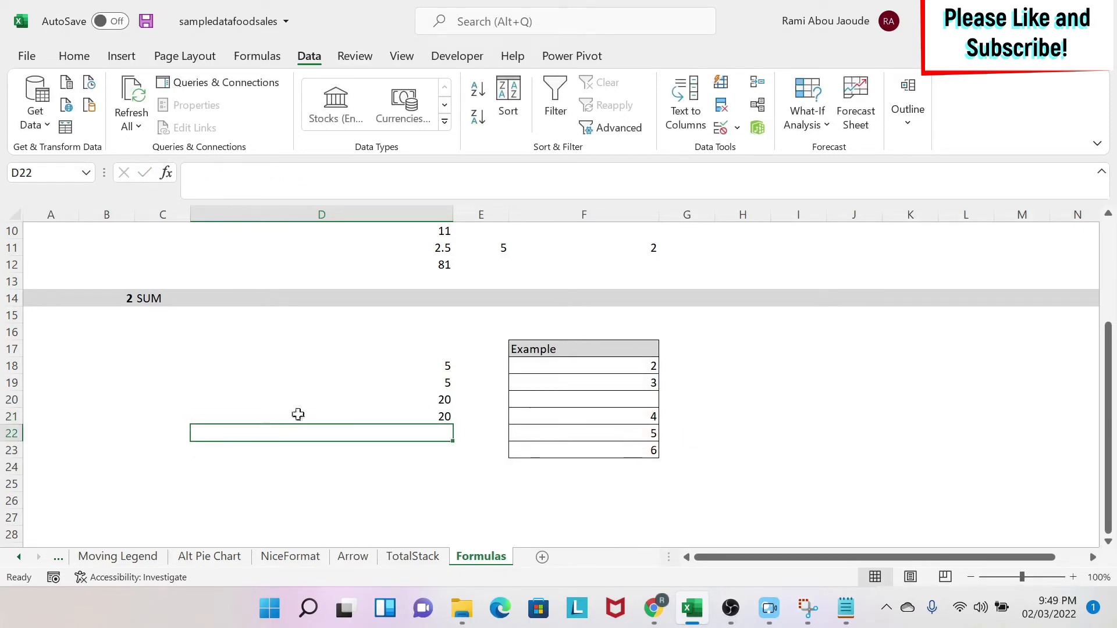
left_click(583, 399)
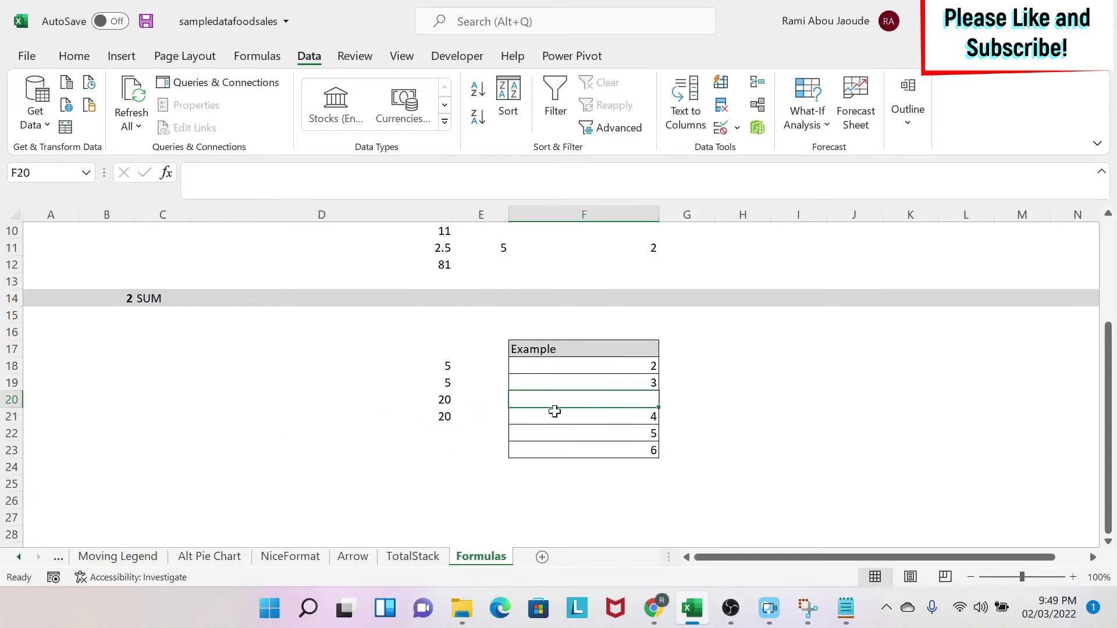
Step: Hide the blank row, confirm the table total, and inspect F24's formula showing 27
left_click(10, 400)
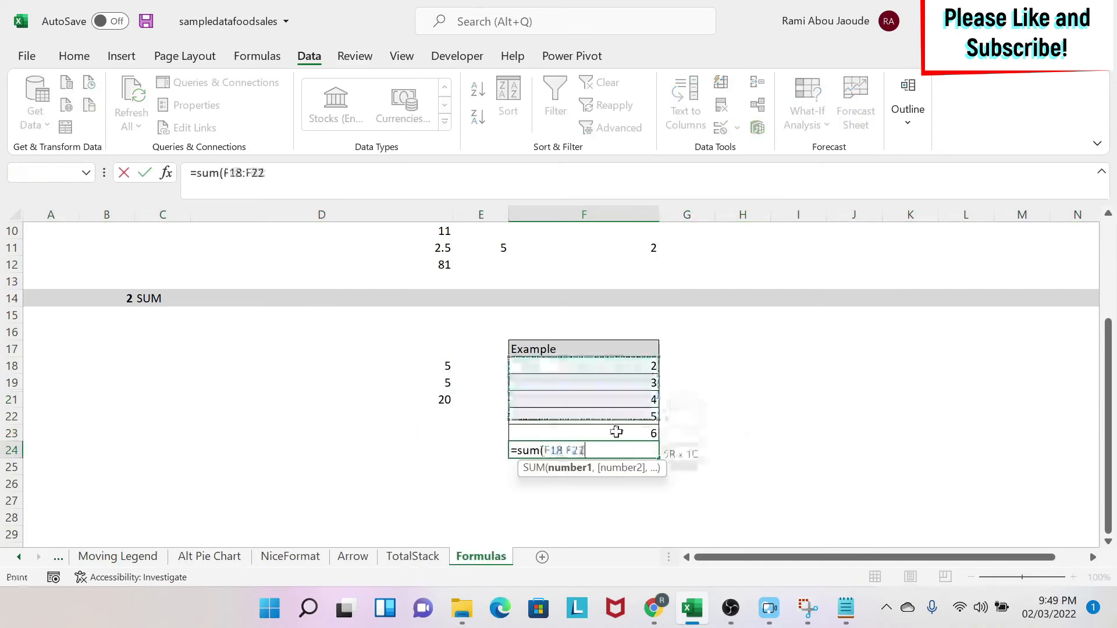
key("Return")
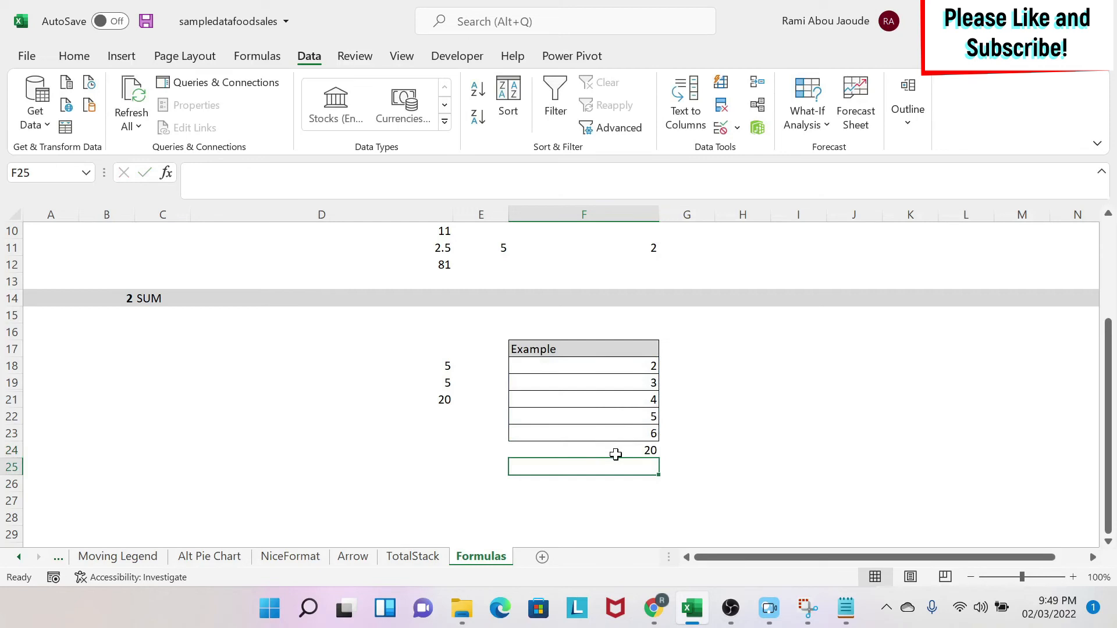
left_click(583, 450)
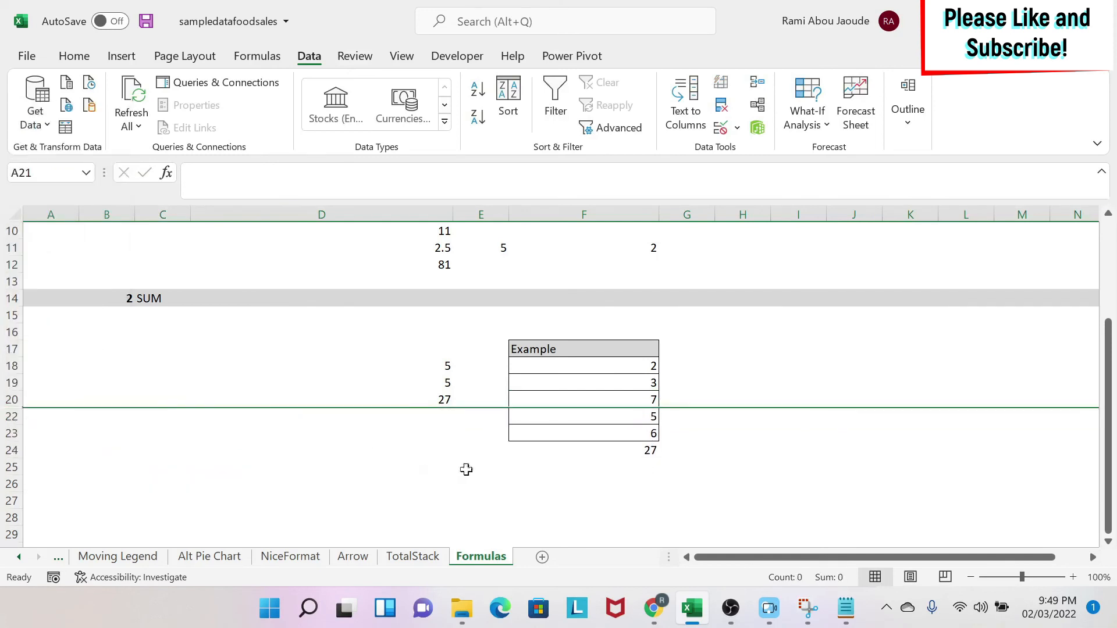
left_click(583, 448)
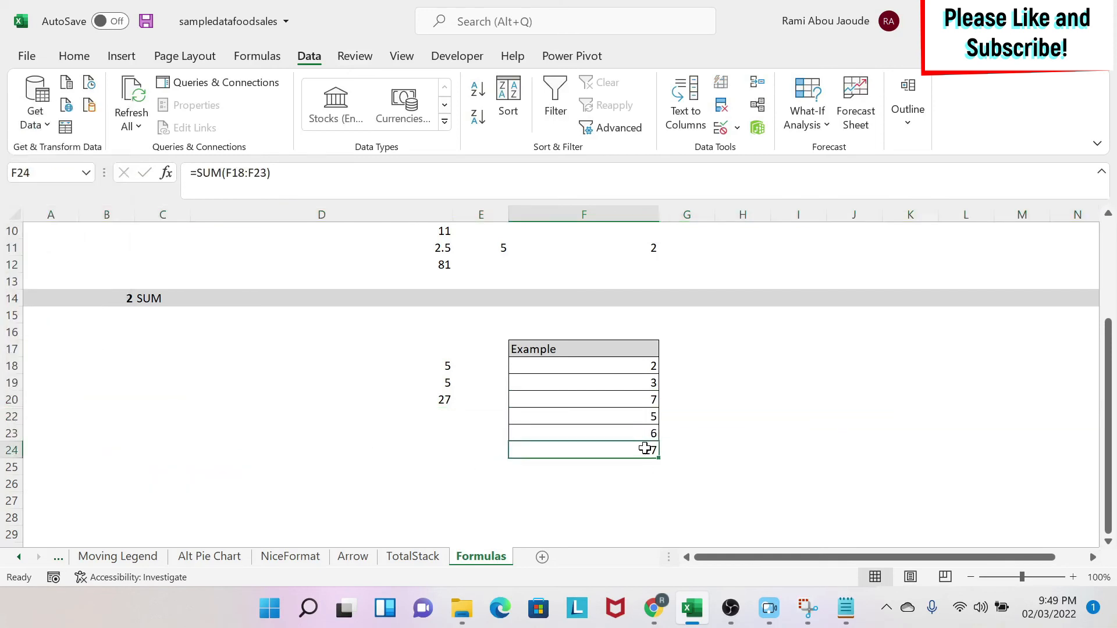